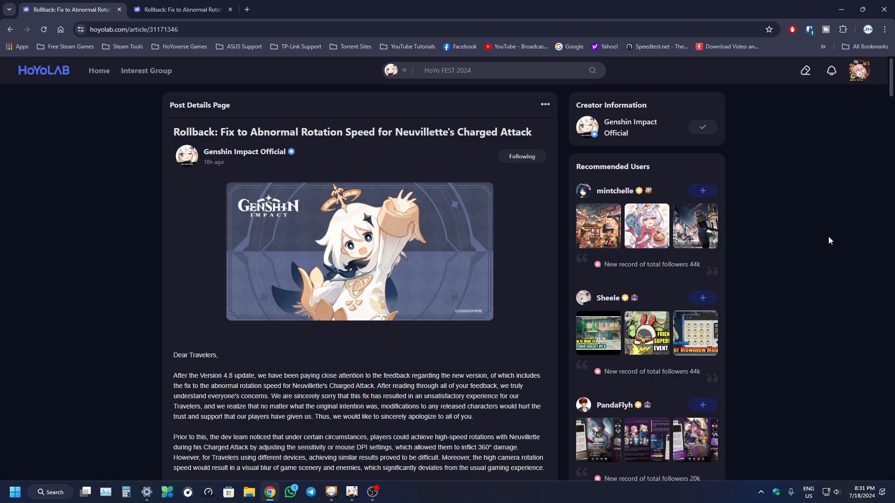
pyautogui.moveTo(209, 320)
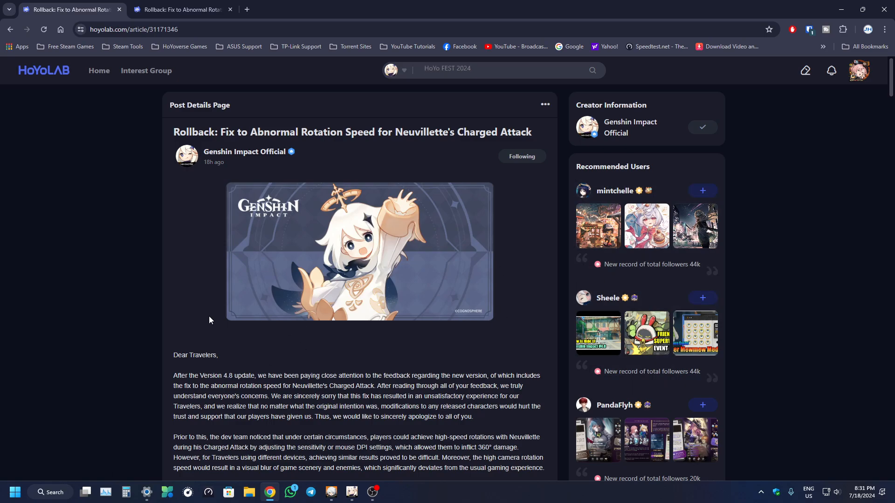
# Scroll through the first rollback post to review its contents.
pyautogui.scroll(-3)
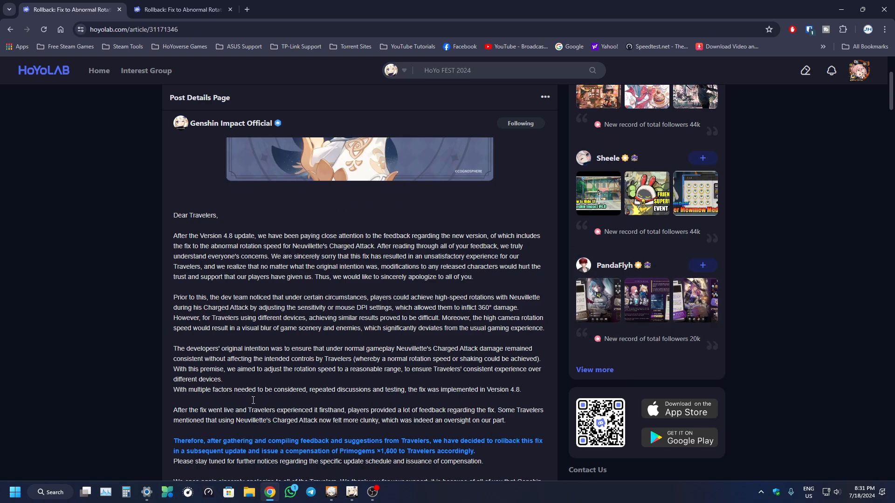
pyautogui.moveTo(64, 328)
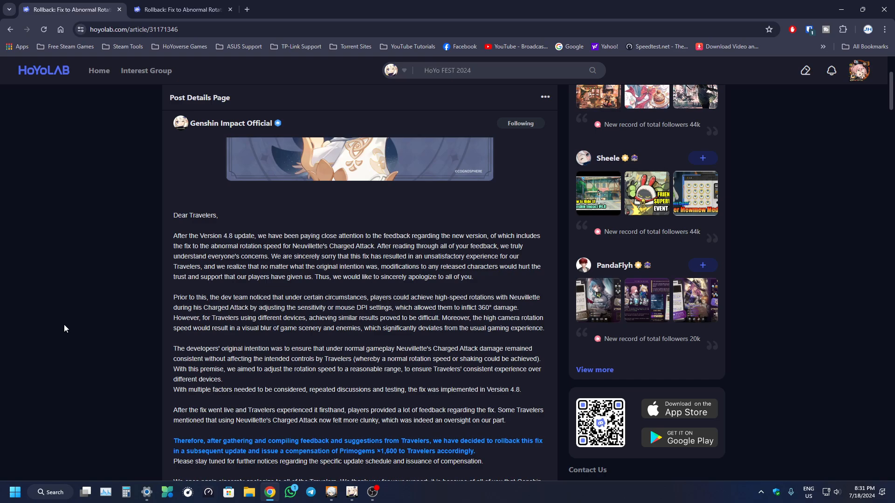
pyautogui.moveTo(171, 309)
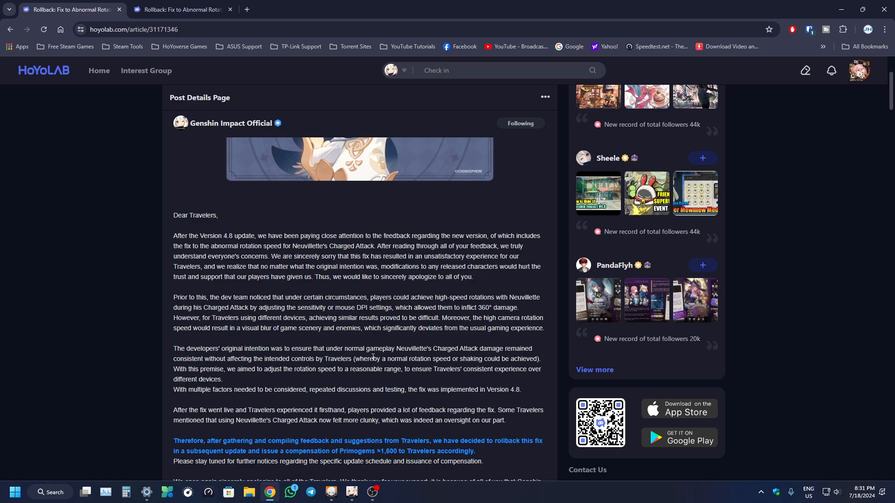
pyautogui.moveTo(97, 212)
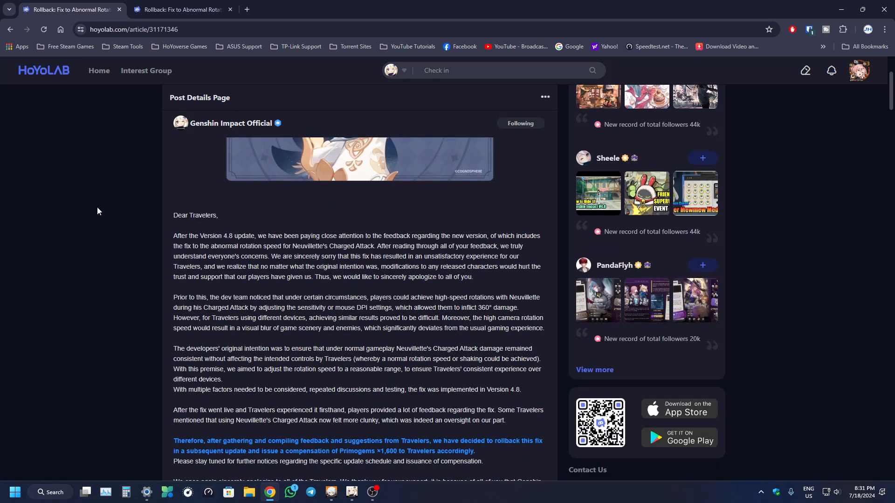
pyautogui.scroll(3)
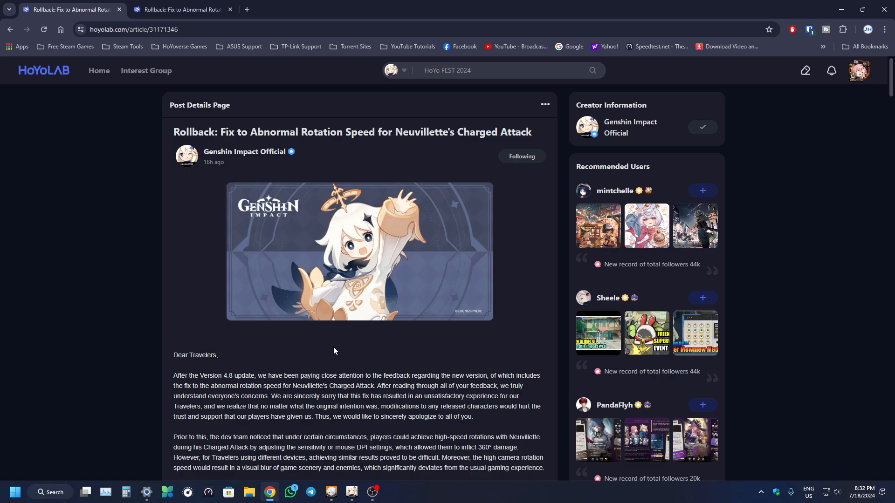
pyautogui.scroll(-3)
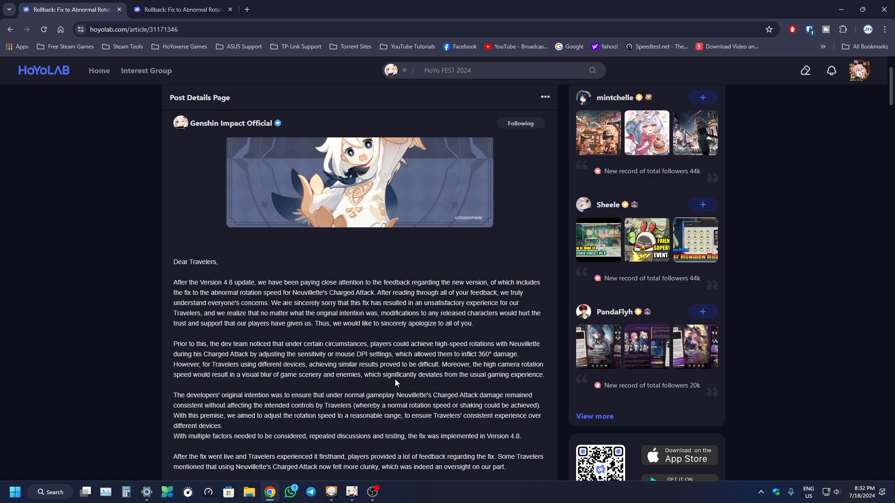
pyautogui.scroll(3)
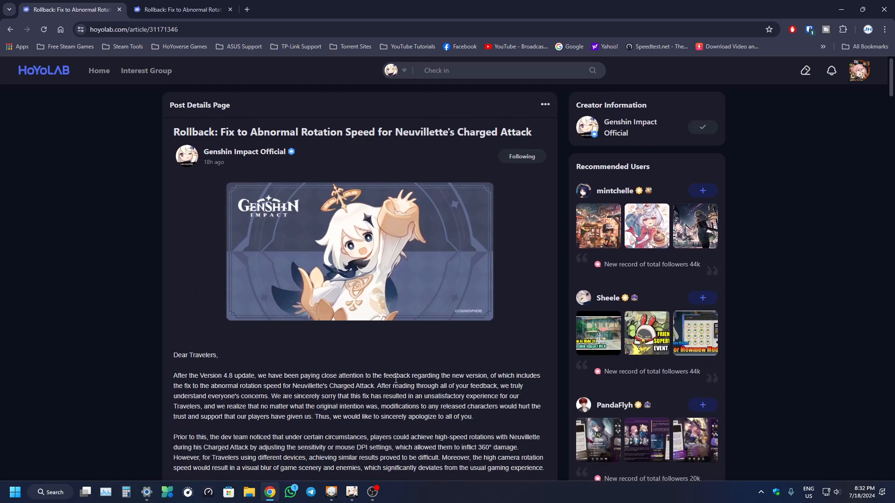
pyautogui.scroll(-3)
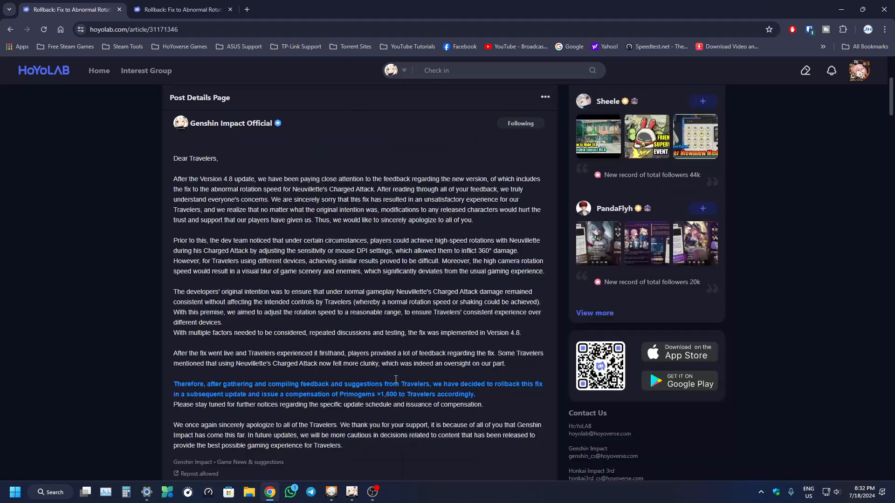
pyautogui.scroll(3)
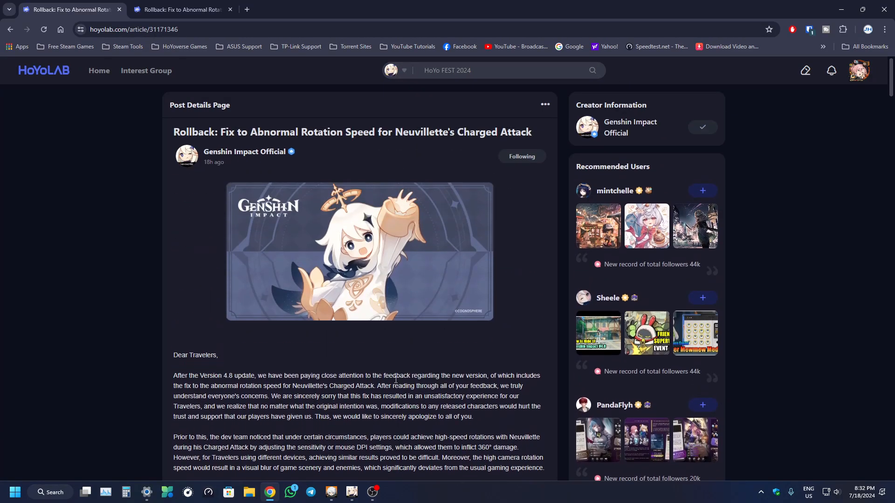
# Switch to the second rollback post and highlight its 'Primogems ×1,600' compensation line.
pyautogui.click(182, 9)
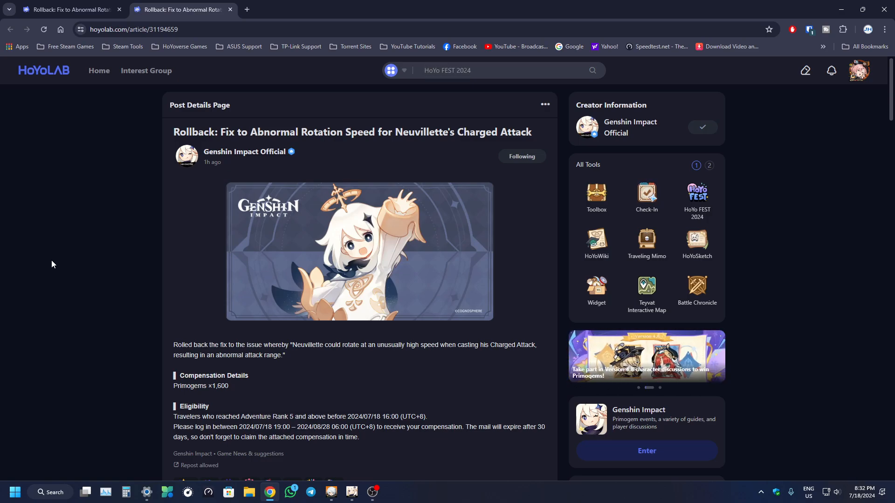
pyautogui.scroll(-3)
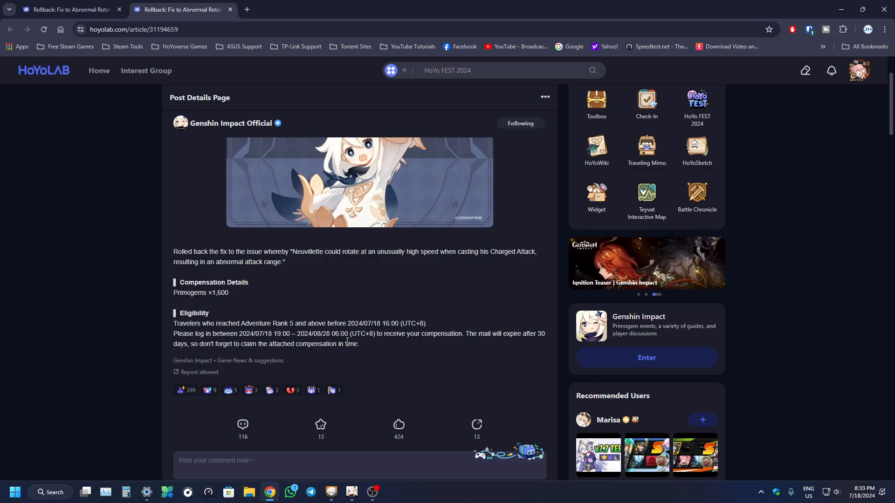
pyautogui.scroll(3)
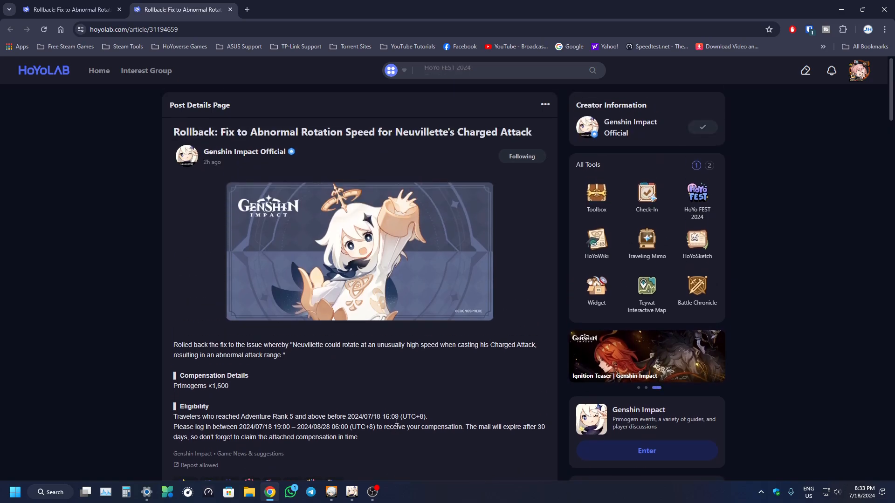
pyautogui.doubleClick(201, 386)
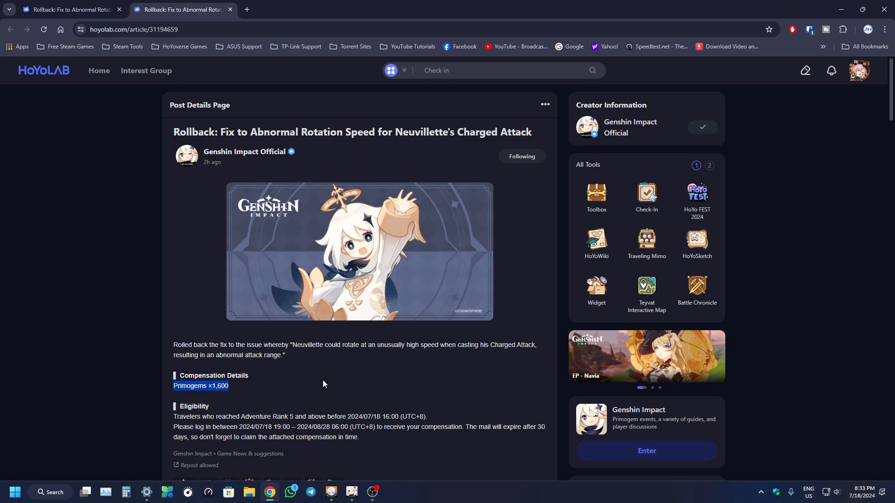